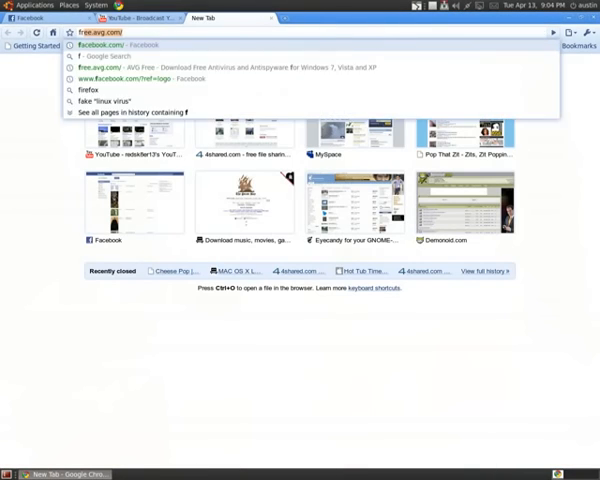
- Load the AVG Free homepage at free.avg.com in a new Chrome tab
{"action": "type", "text": "free"}
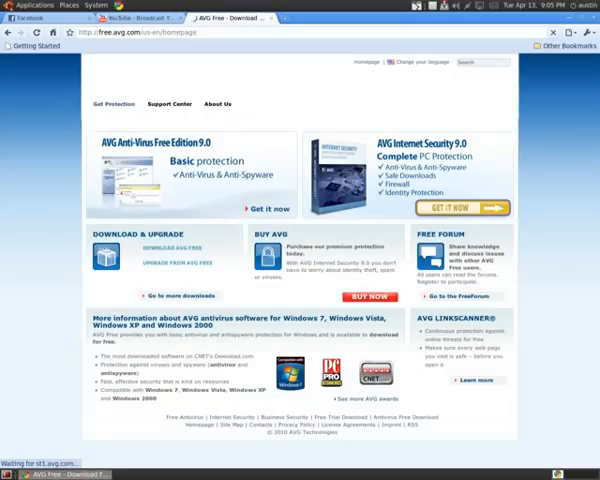
- Follow the Support Center link to the AVG Free Home Security support page
{"action": "left_click", "coordinate": [110, 103]}
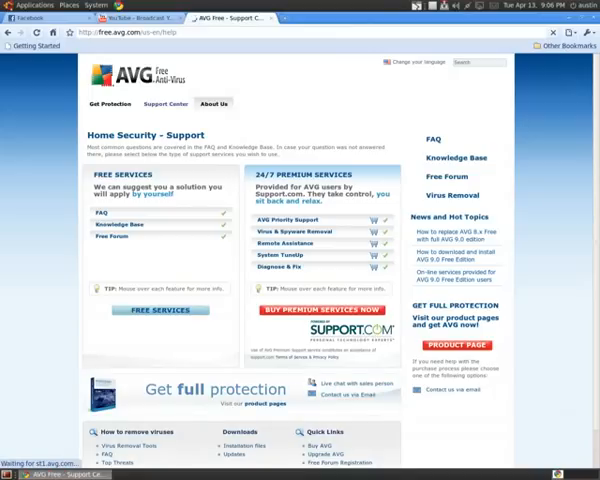
- Open the AVG Anti-Virus Free Edition 8.5 for Linux download page with deb, rpm, sh and tar.gz files
{"action": "left_click", "coordinate": [172, 103]}
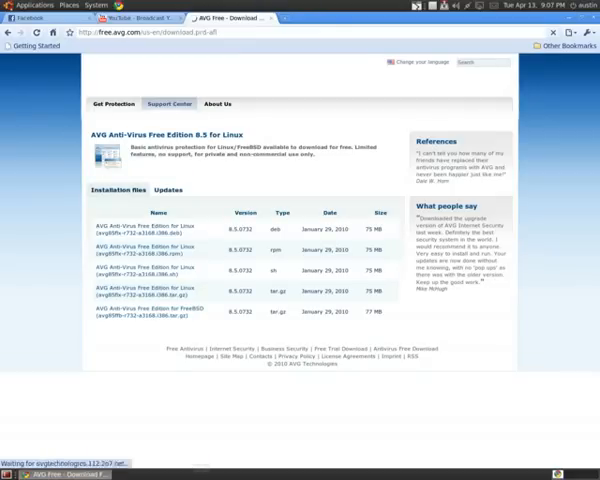
- Minimize Chrome and show the Applications > Accessories list
{"action": "left_click", "coordinate": [167, 103]}
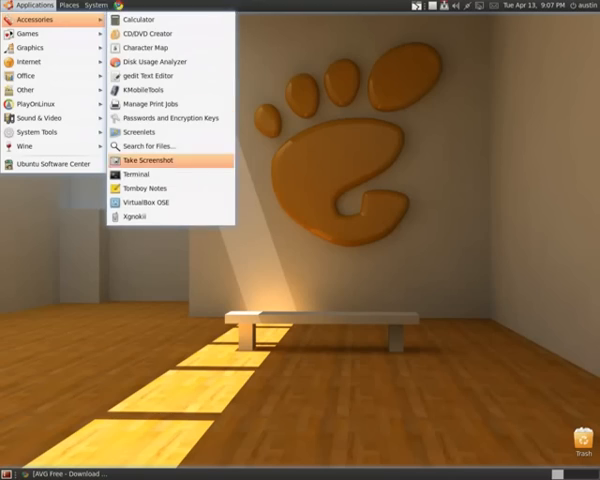
- Launch Terminal and run gksudo nautilus to get the administrator password prompt
{"action": "left_click", "coordinate": [136, 176]}
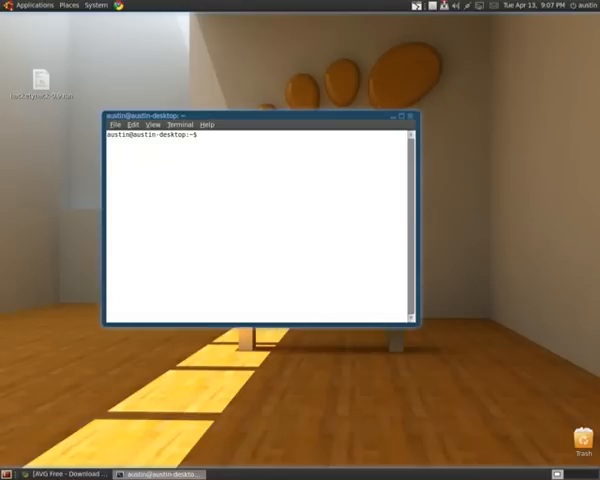
{"action": "type", "text": "gksudo nautilus"}
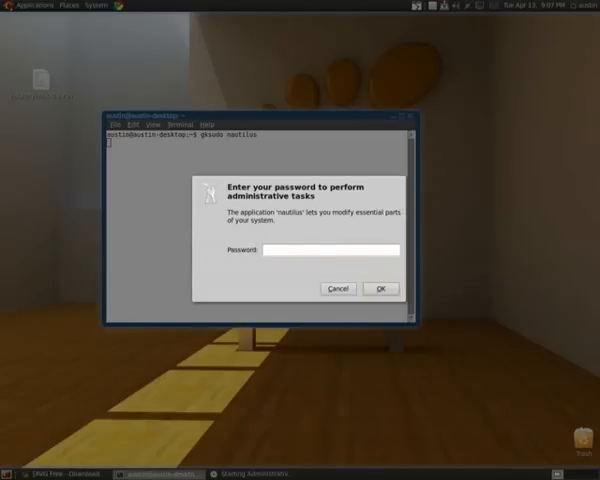
- Enter the administrator password to open a root File Browser at /root/Desktop/avg_aplha1
{"action": "type", "text": "password"}
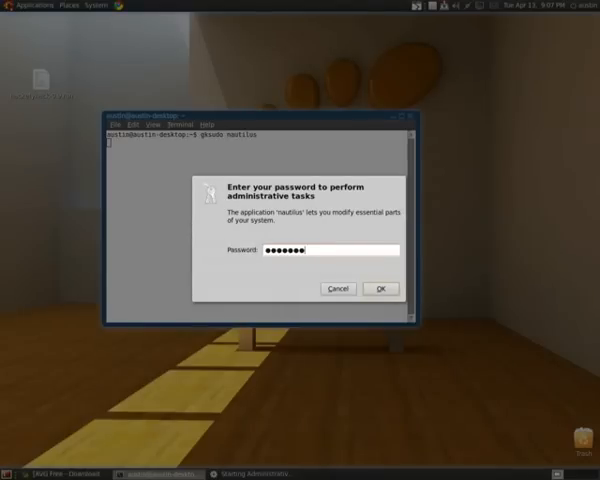
{"action": "left_click", "coordinate": [380, 288]}
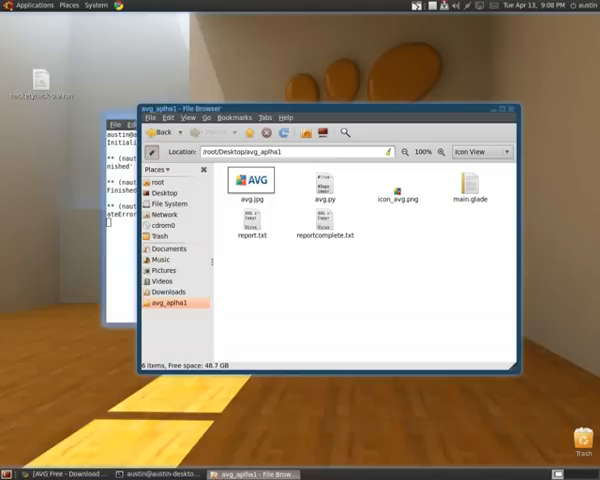
- Right-click the desktop to show the folder, launcher and document creation menu
{"action": "left_click", "coordinate": [251, 181]}
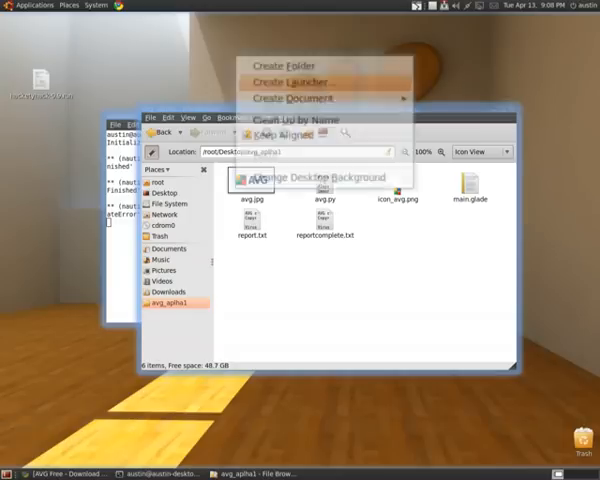
- Create launcher 'avg' with a gksudo command running avg_aplha1/avg.py
{"action": "left_click", "coordinate": [292, 80]}
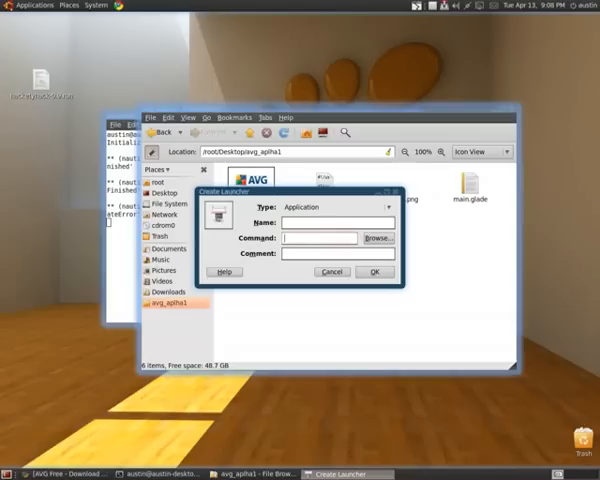
{"action": "type", "text": "gksudo"}
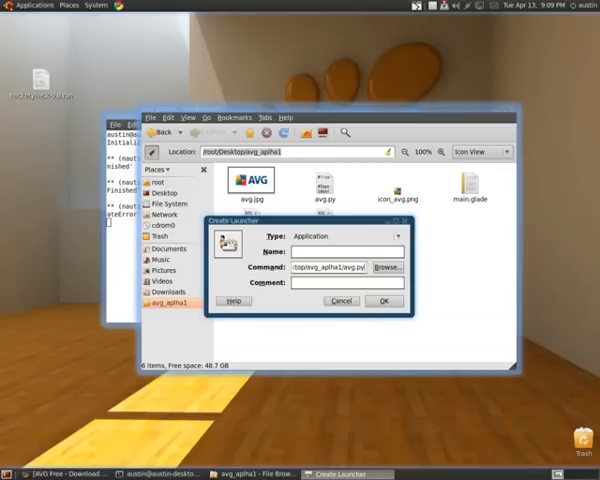
{"action": "type", "text": "avg"}
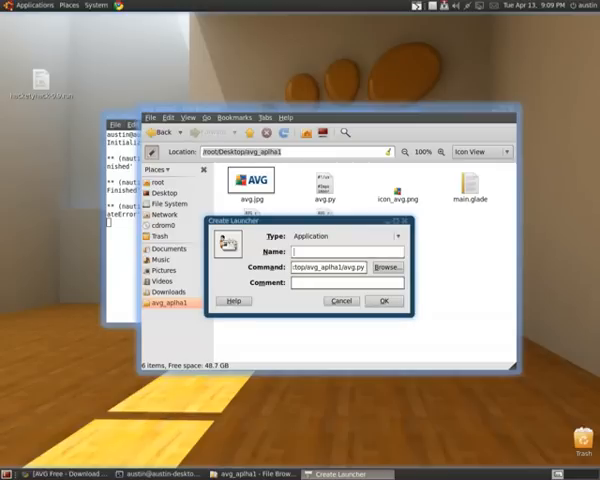
{"action": "type", "text": "avg"}
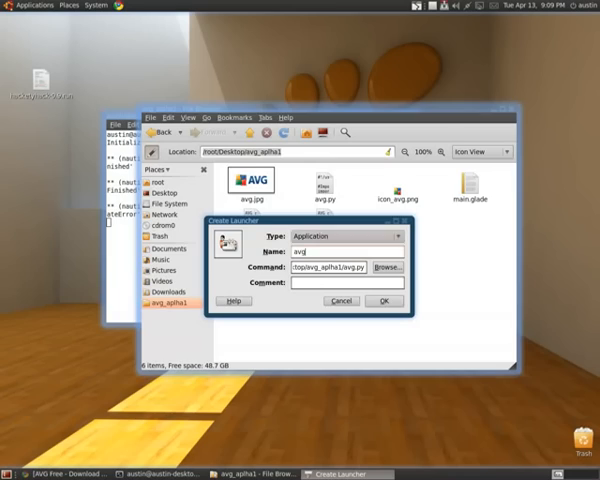
{"action": "left_click", "coordinate": [383, 300]}
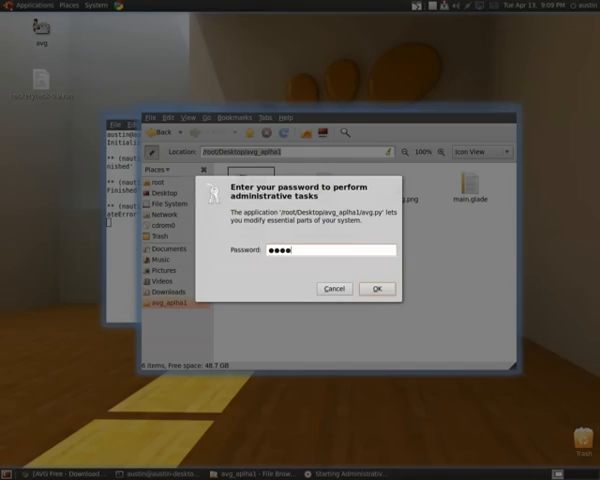
- Submit the password in the avg launcher's gksudo prompt
{"action": "left_click", "coordinate": [377, 288]}
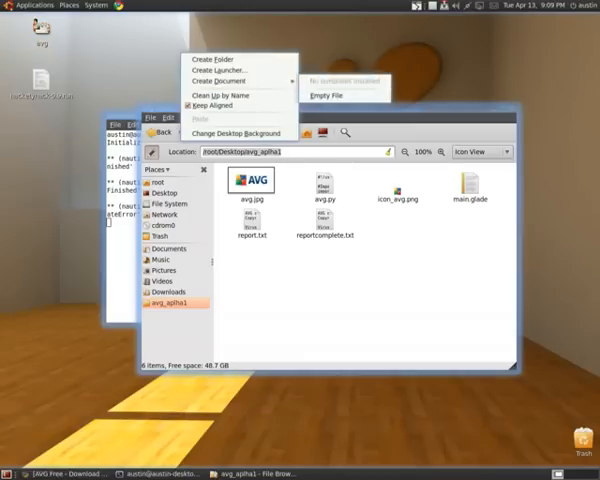
- Create a second 'avg' launcher whose gksudo command uses the pasted folder path plus avg.py
{"action": "left_click", "coordinate": [212, 70]}
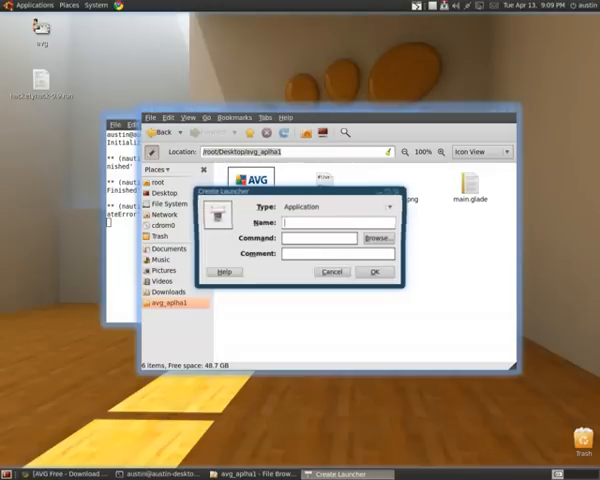
{"action": "type", "text": "av"}
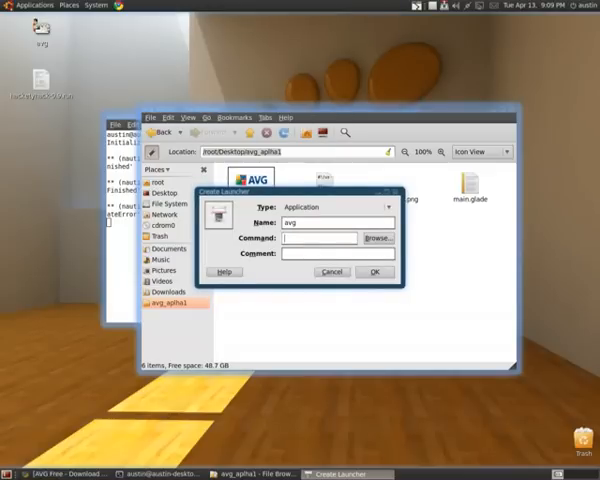
{"action": "type", "text": "gksudo"}
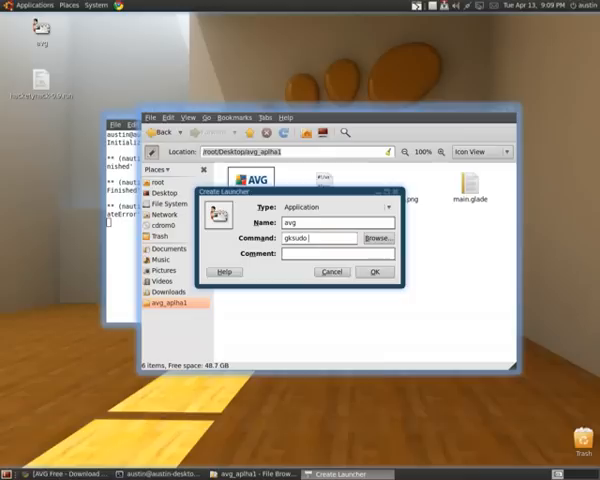
{"action": "right_click", "coordinate": [320, 238]}
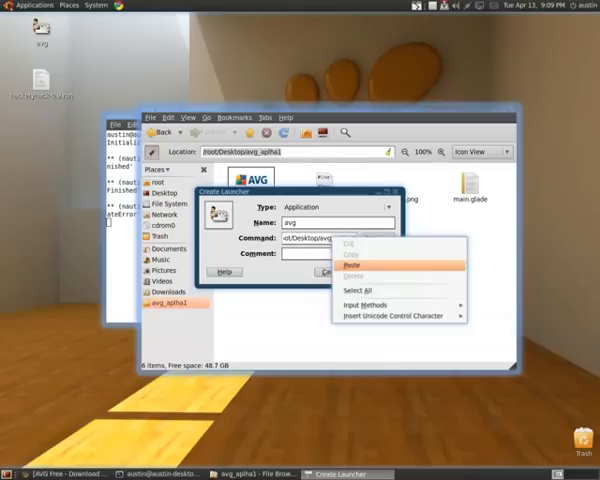
{"action": "left_click", "coordinate": [351, 263]}
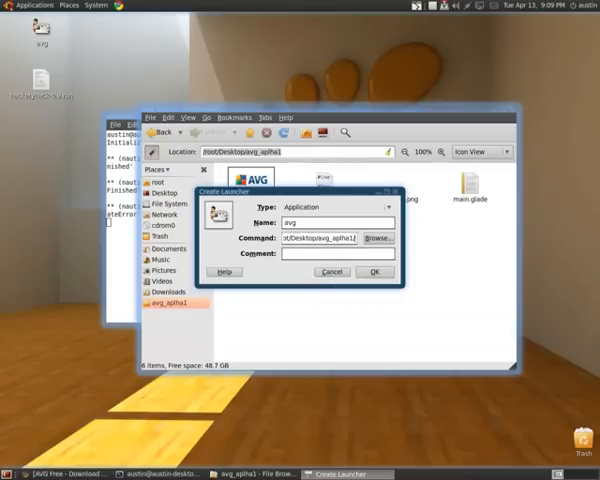
{"action": "type", "text": "avg.py"}
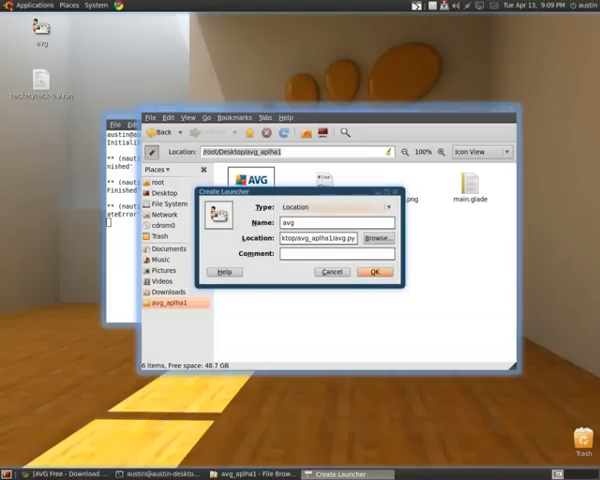
{"action": "left_click", "coordinate": [375, 271]}
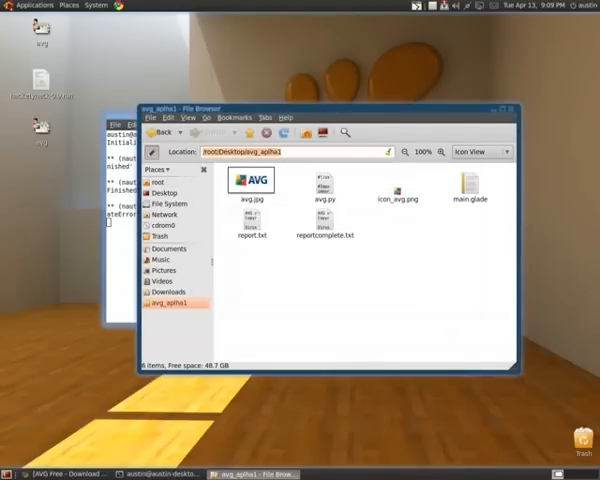
{"action": "double_click", "coordinate": [253, 182]}
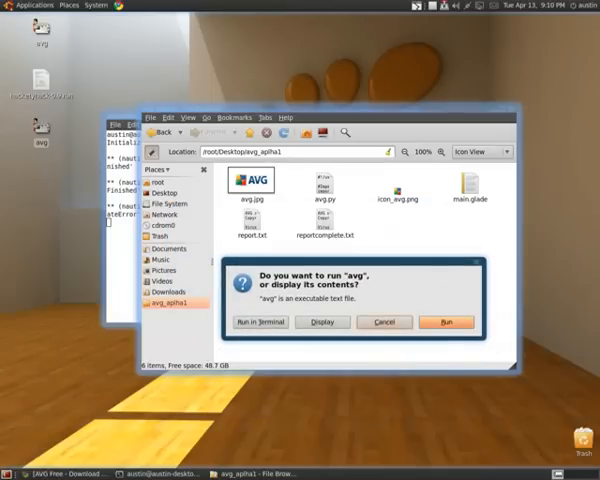
{"action": "left_click", "coordinate": [382, 322]}
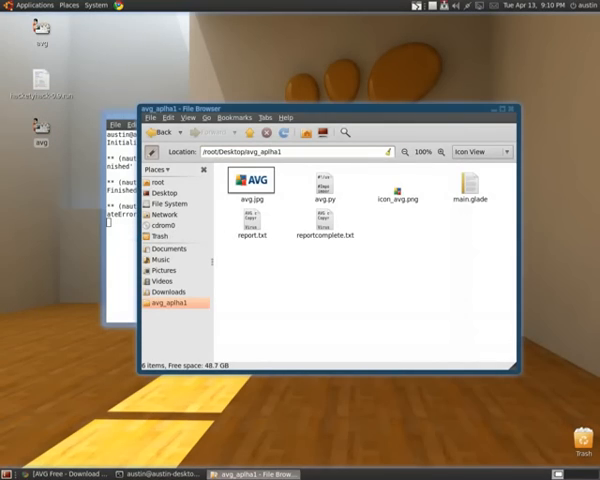
- Run the avg.py script as a program and view the Scan System options
{"action": "double_click", "coordinate": [322, 180]}
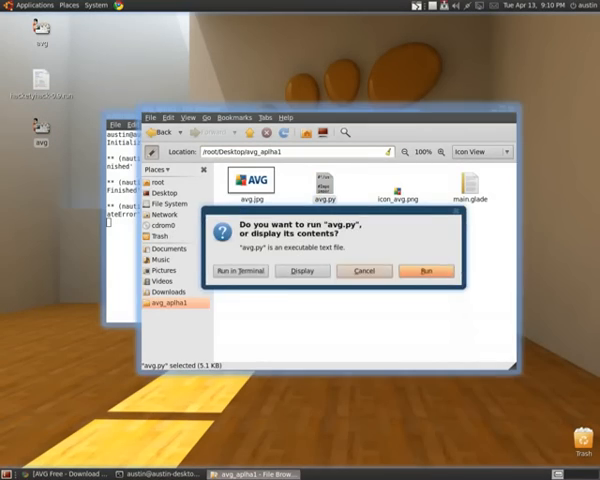
{"action": "left_click", "coordinate": [427, 271]}
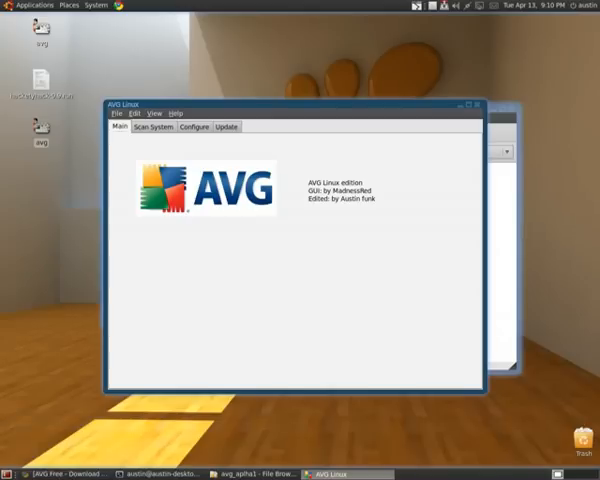
{"action": "left_click", "coordinate": [157, 127]}
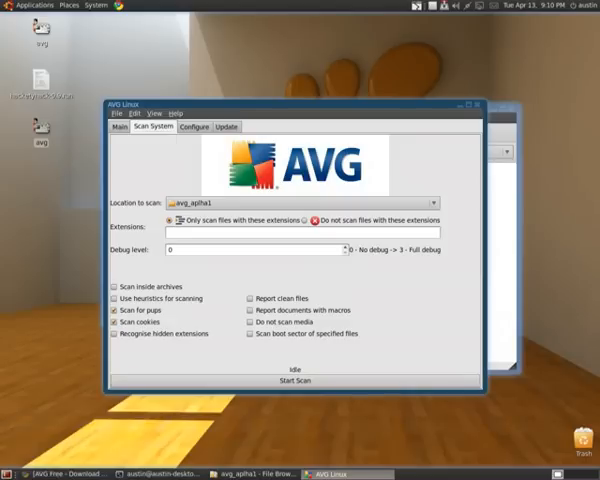
- Open the Location to scan dropdown and pick a different folder
{"action": "left_click", "coordinate": [300, 201]}
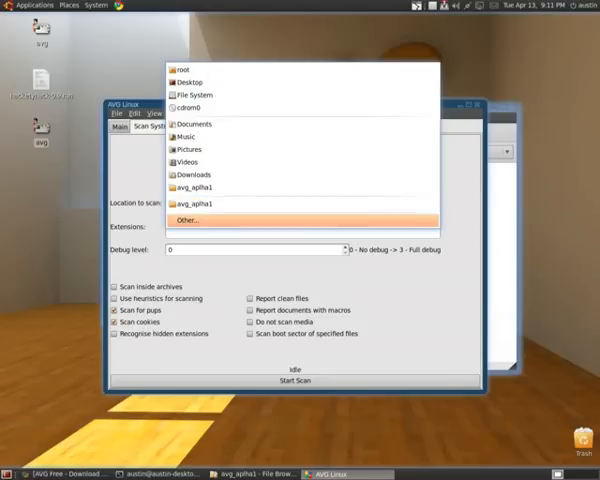
{"action": "mouse_move", "coordinate": [190, 66]}
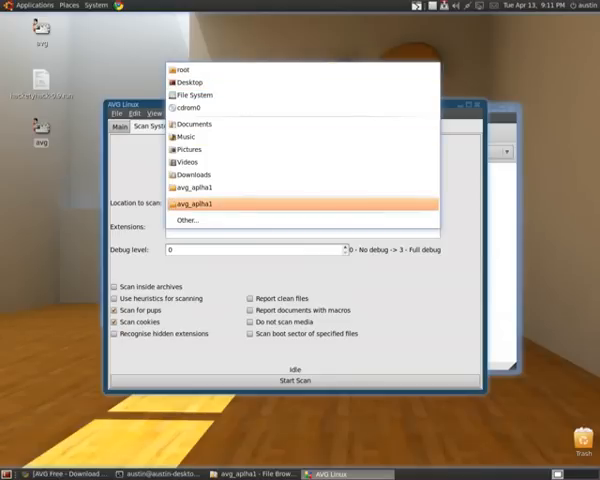
{"action": "mouse_move", "coordinate": [195, 219]}
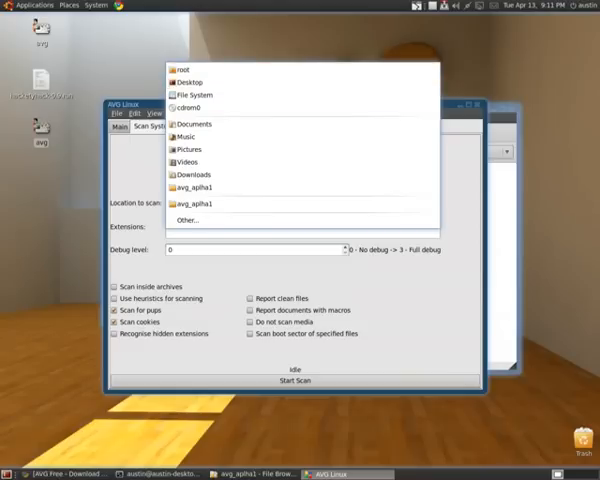
{"action": "left_click", "coordinate": [189, 219]}
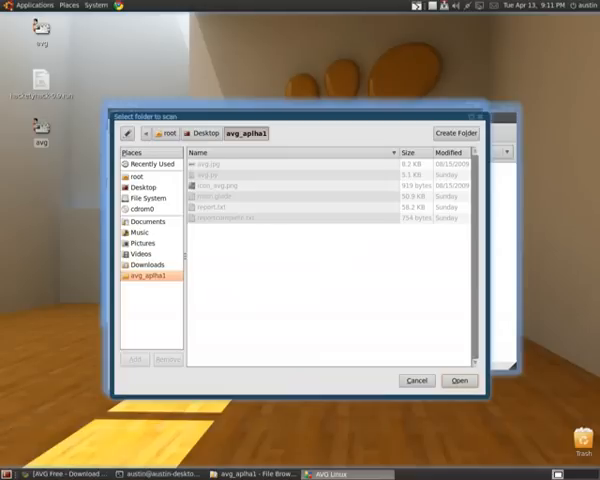
- Browse File System > home > austin and choose the Music folder as the scan location
{"action": "left_click", "coordinate": [140, 196]}
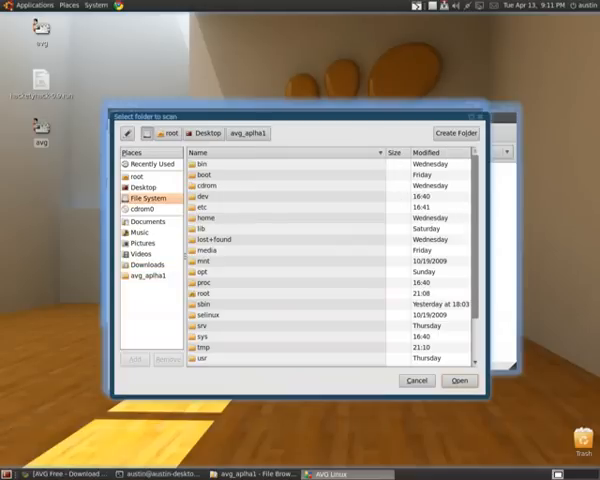
{"action": "double_click", "coordinate": [199, 216]}
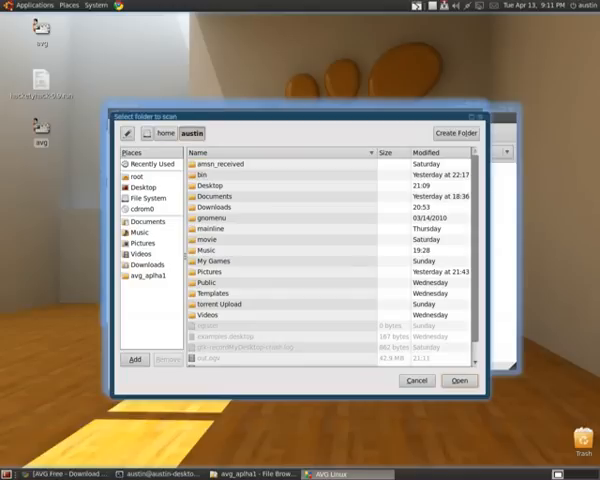
{"action": "left_click", "coordinate": [230, 249]}
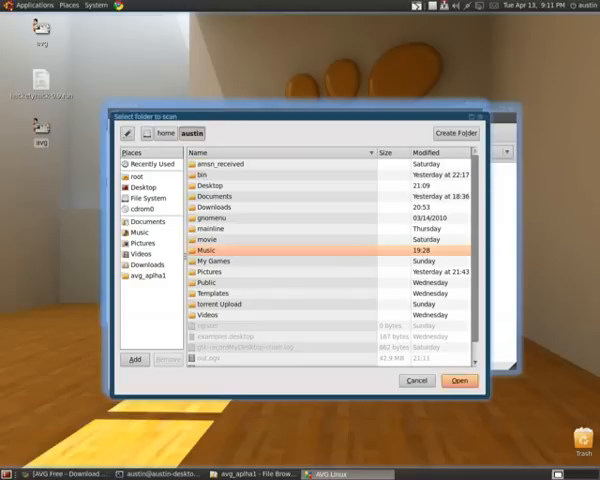
{"action": "left_click", "coordinate": [464, 381]}
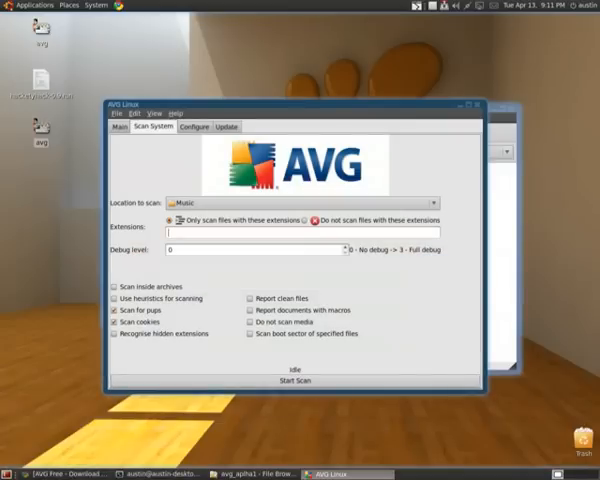
- Scan the Music folder until 'No virus found' appears, then show the Configure page
{"action": "type", "text": "mp"}
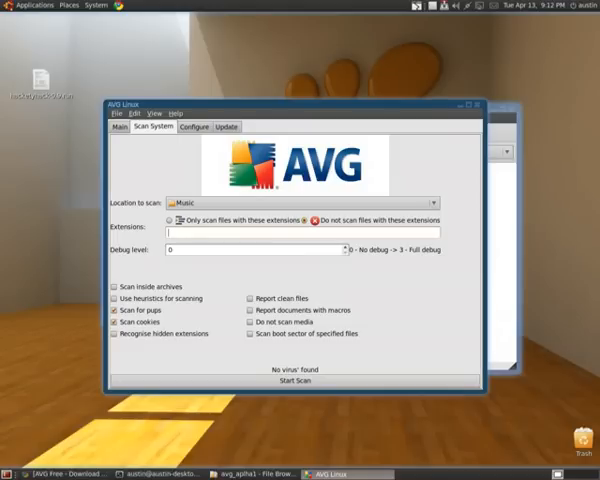
{"action": "left_click", "coordinate": [193, 127]}
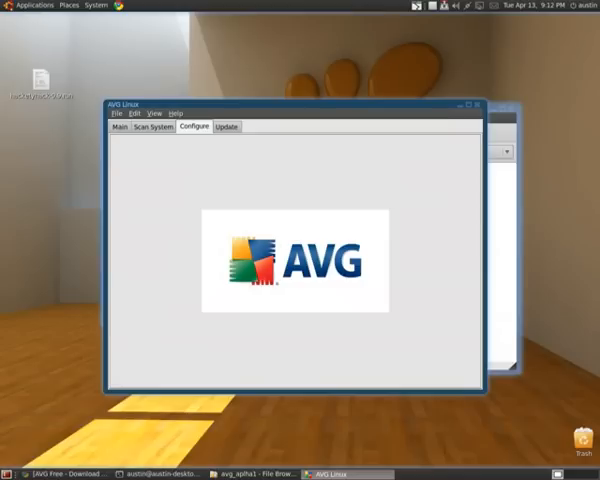